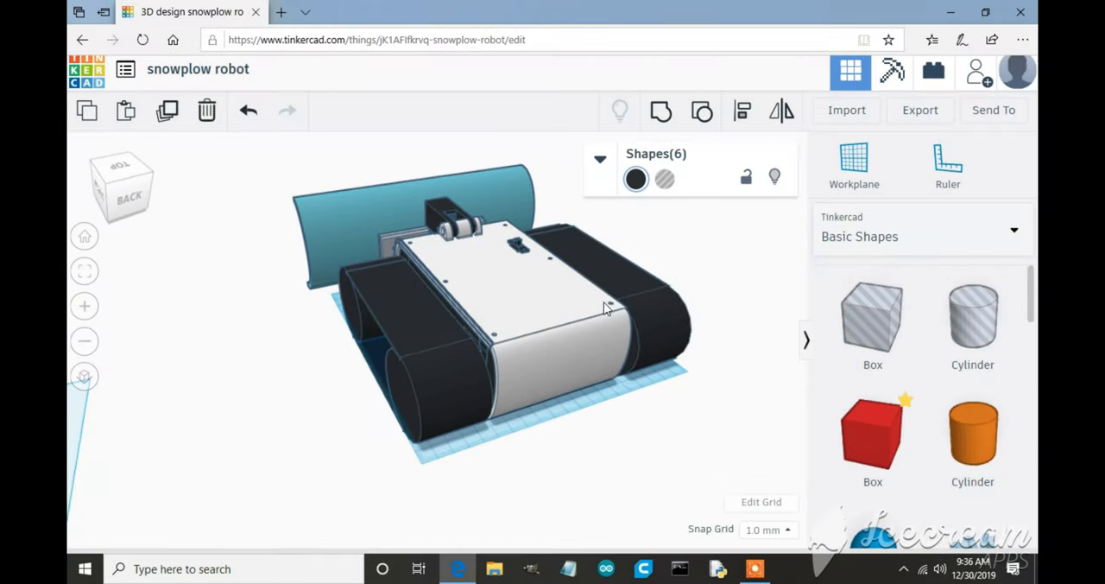
- Orbit around the robot and select the plow assembly to inspect its hinge up close
left_click_drag(604, 302, 498, 330)
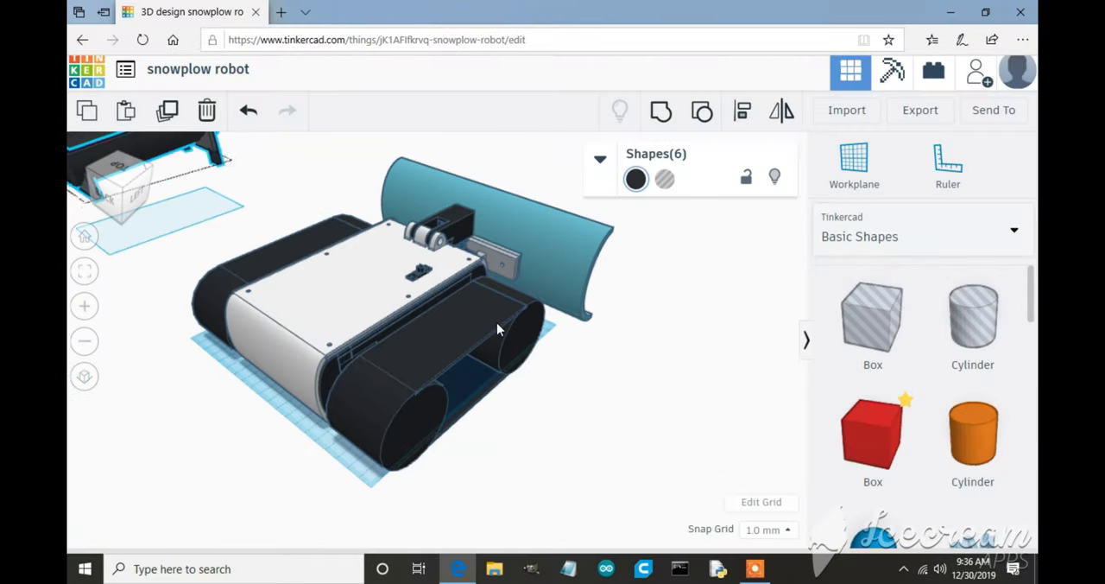
left_click_drag(498, 328, 397, 315)
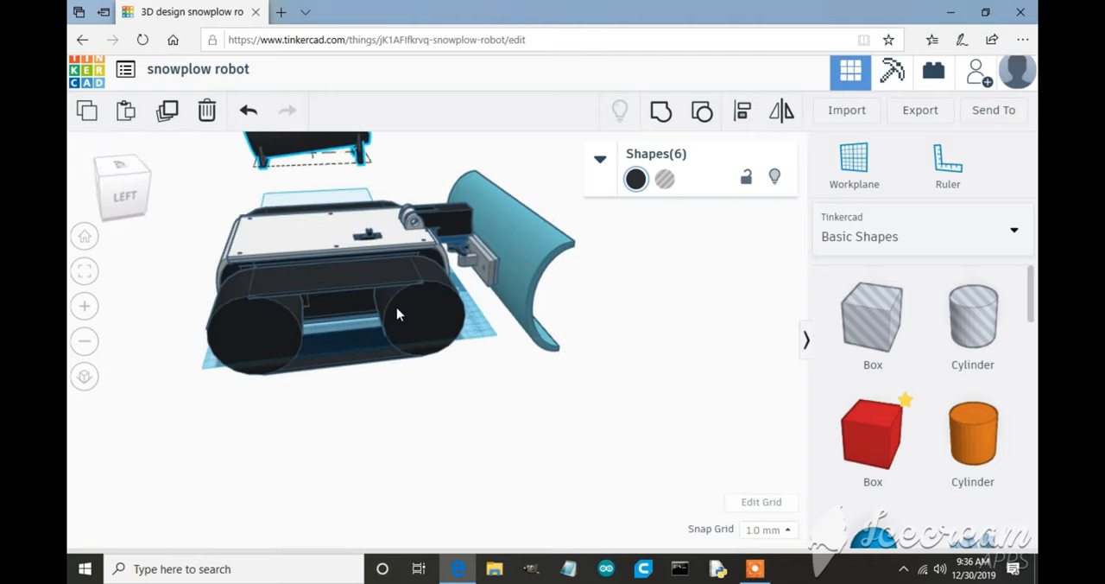
left_click_drag(397, 311, 326, 302)
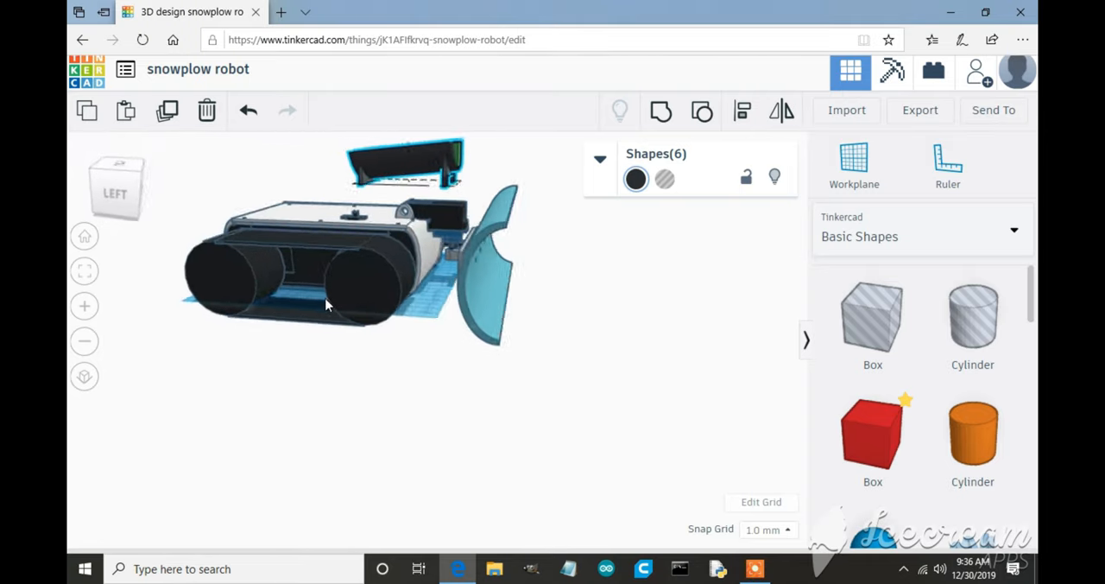
left_click_drag(345, 303, 216, 328)
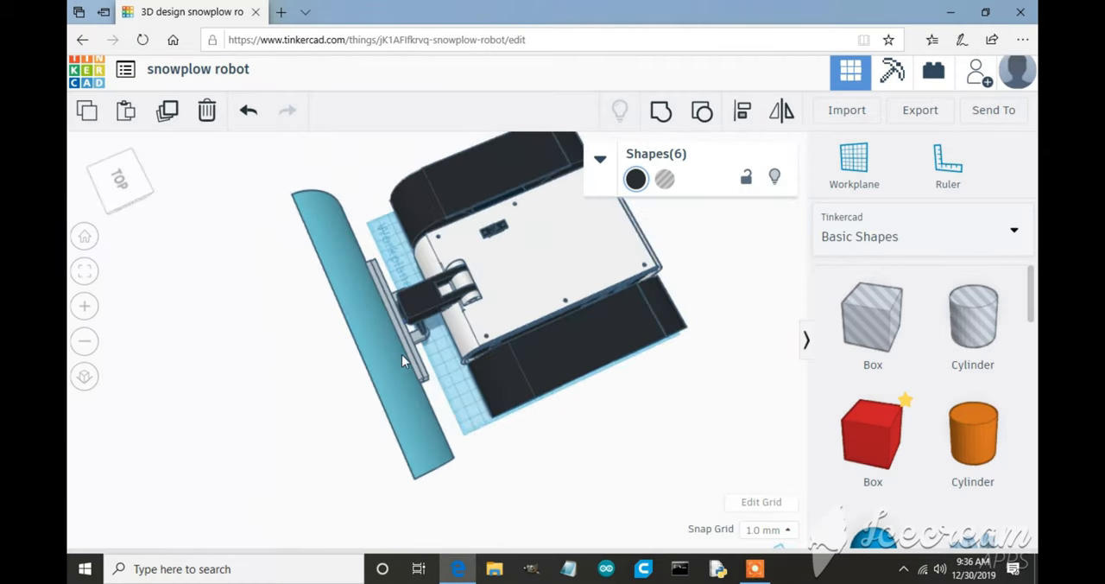
left_click(406, 360)
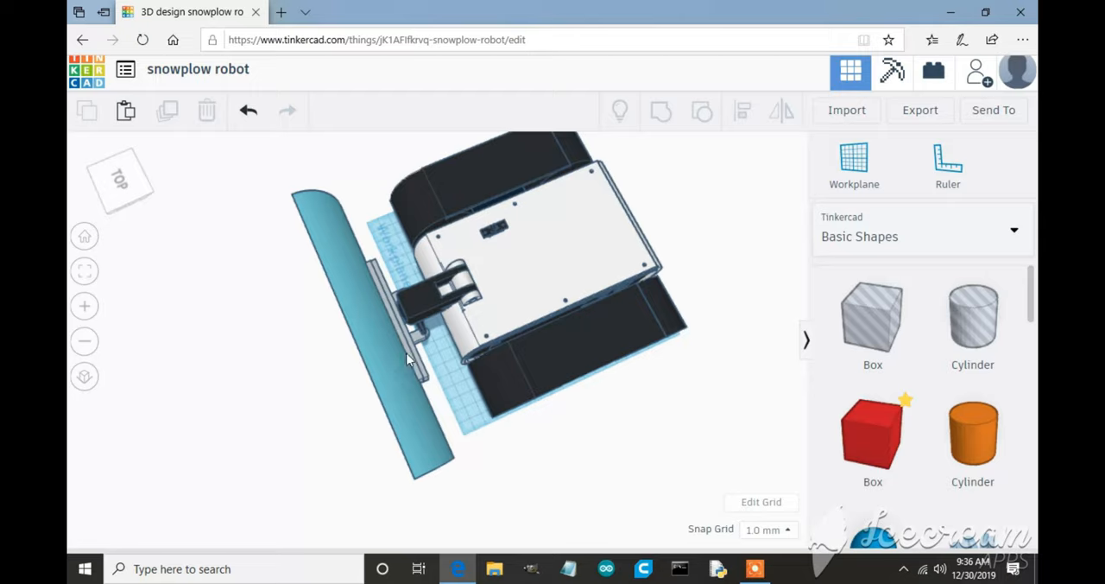
left_click(371, 362)
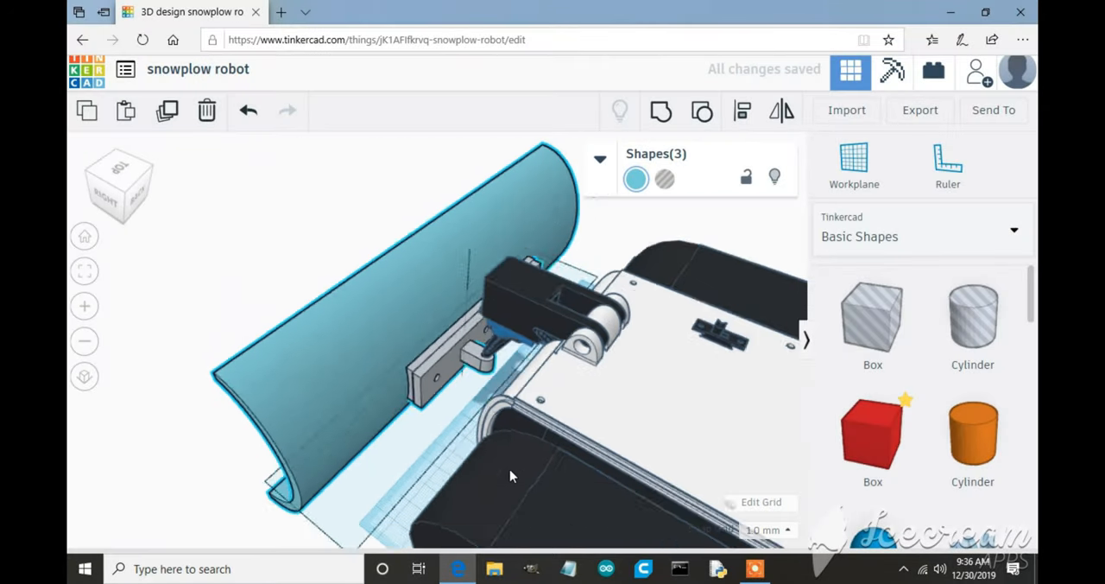
left_click_drag(509, 475, 648, 449)
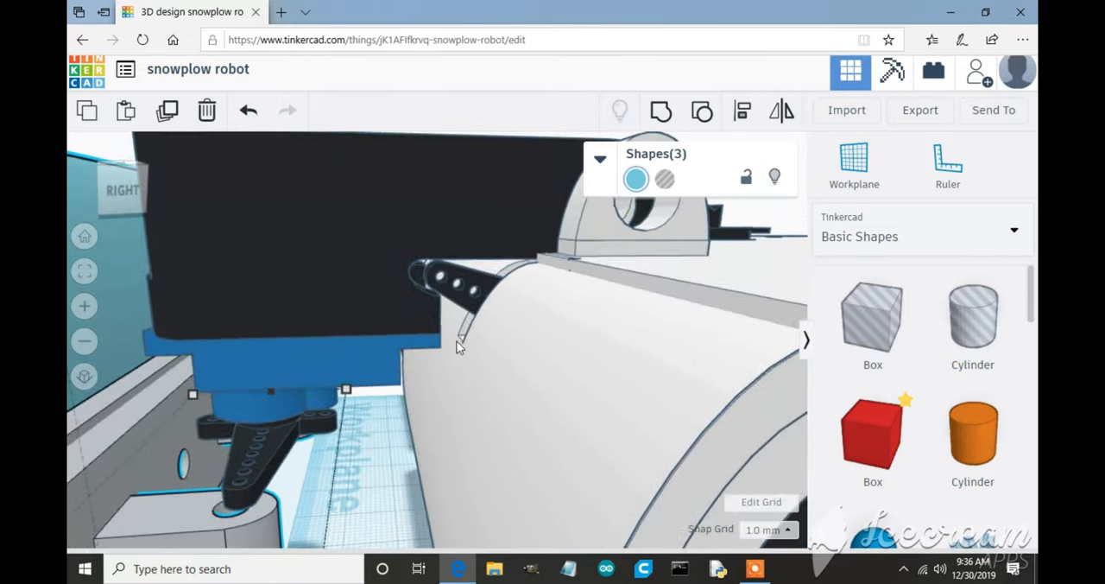
left_click(463, 302)
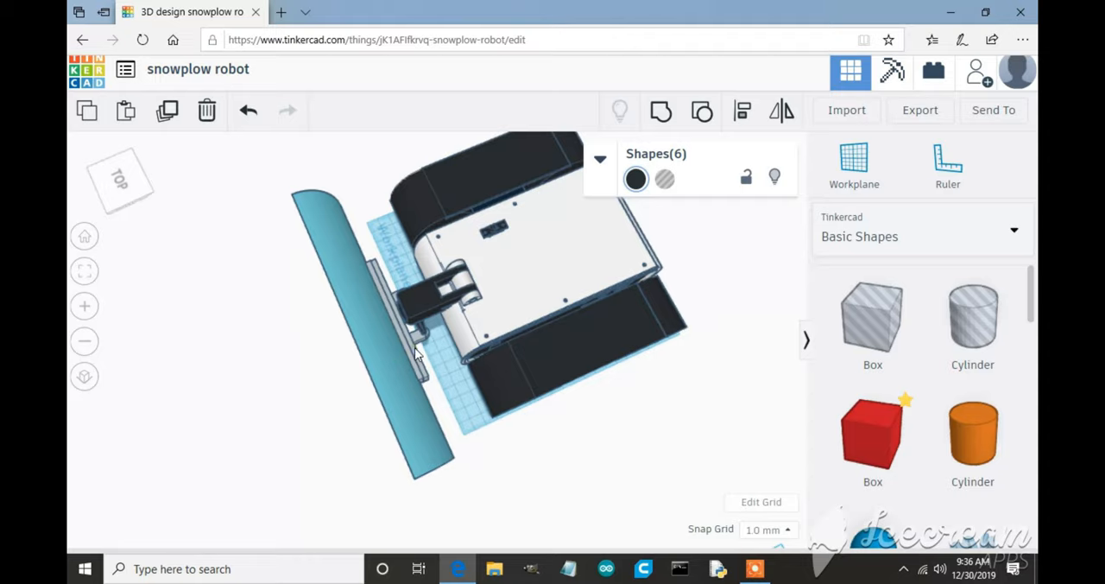
- Rotate the plow assembly about the vertical axis to sit at an angle to the chassis
left_click(415, 354)
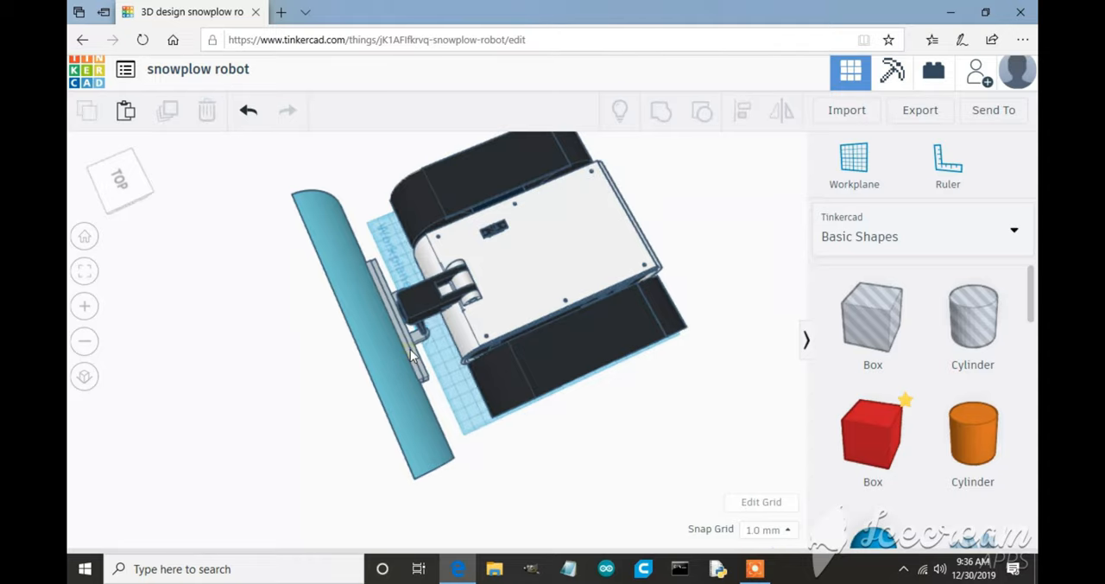
left_click(389, 388)
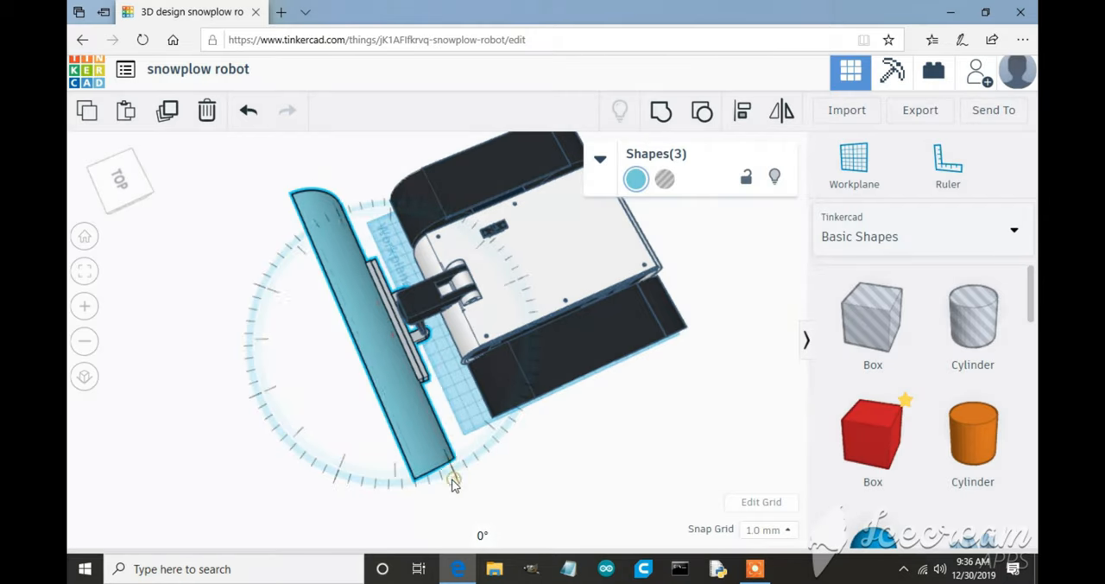
left_click_drag(455, 480, 423, 490)
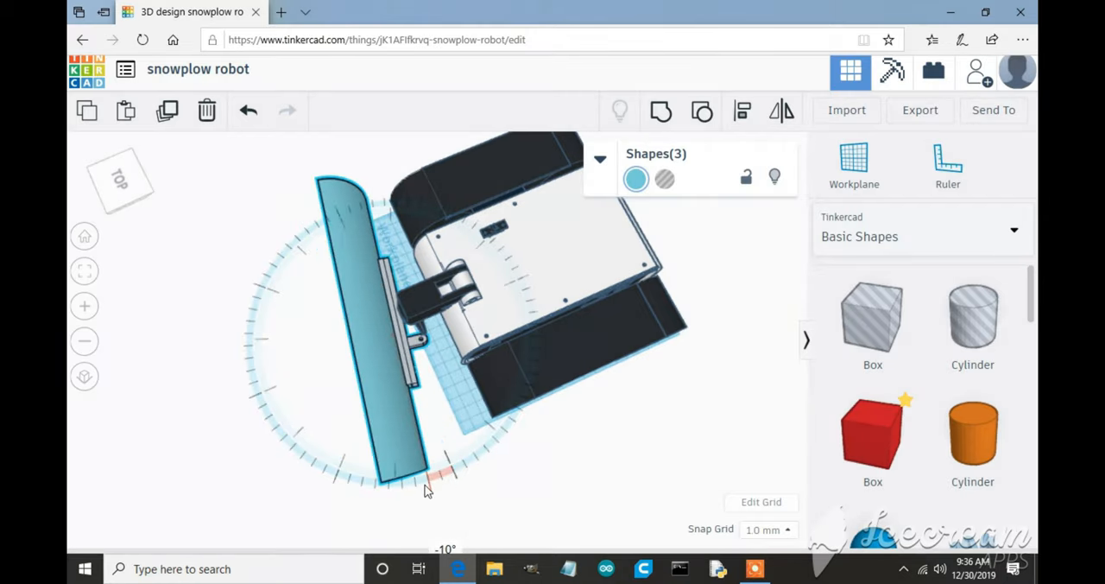
left_click_drag(428, 484, 487, 449)
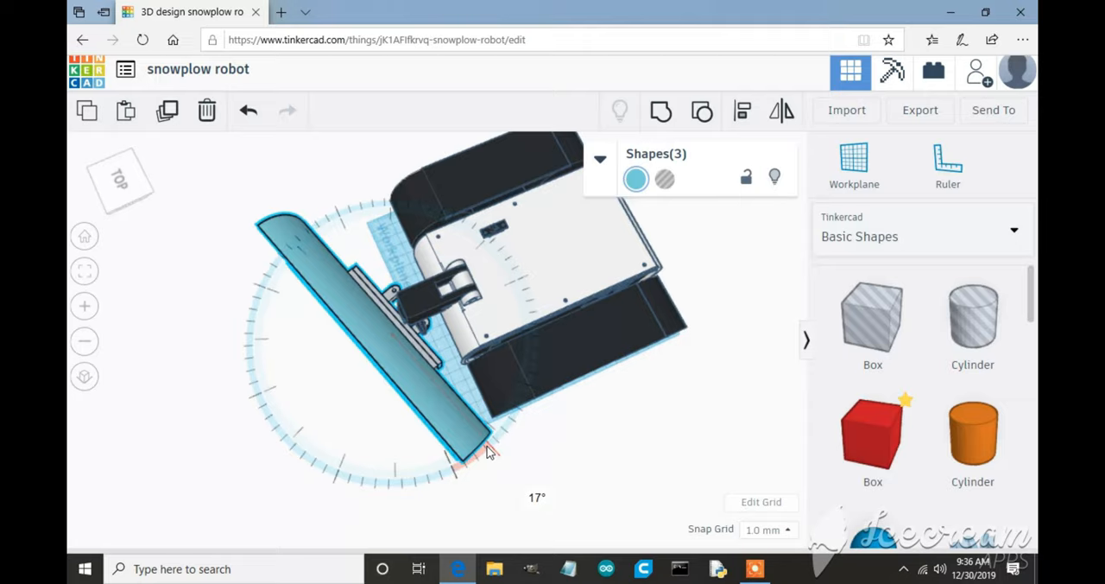
left_click_drag(487, 449, 449, 469)
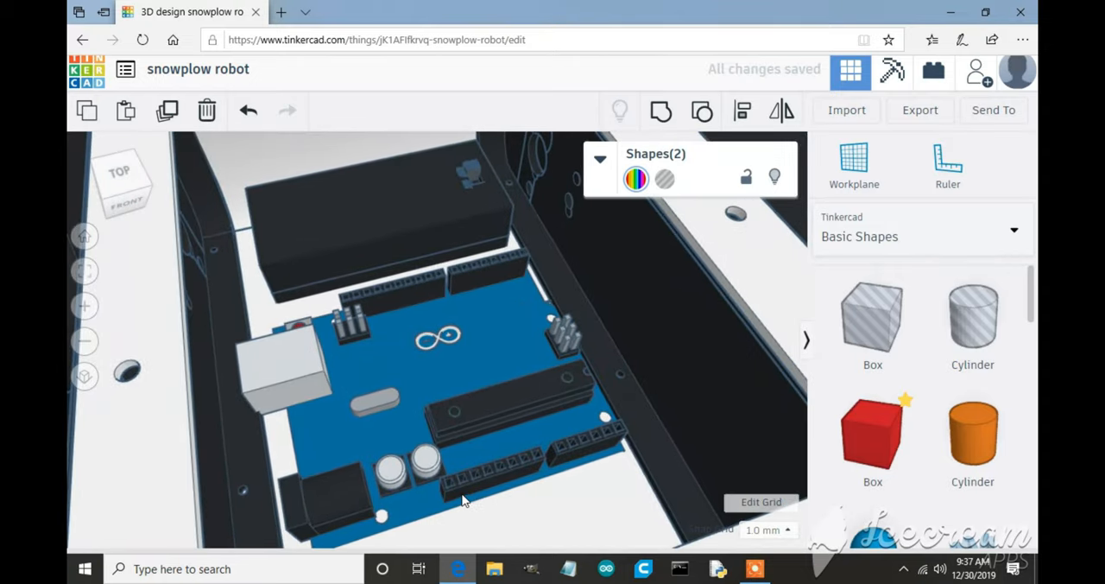
- Orbit inside the electronics compartment to view the Arduino board and battery box
left_click_drag(463, 497, 401, 480)
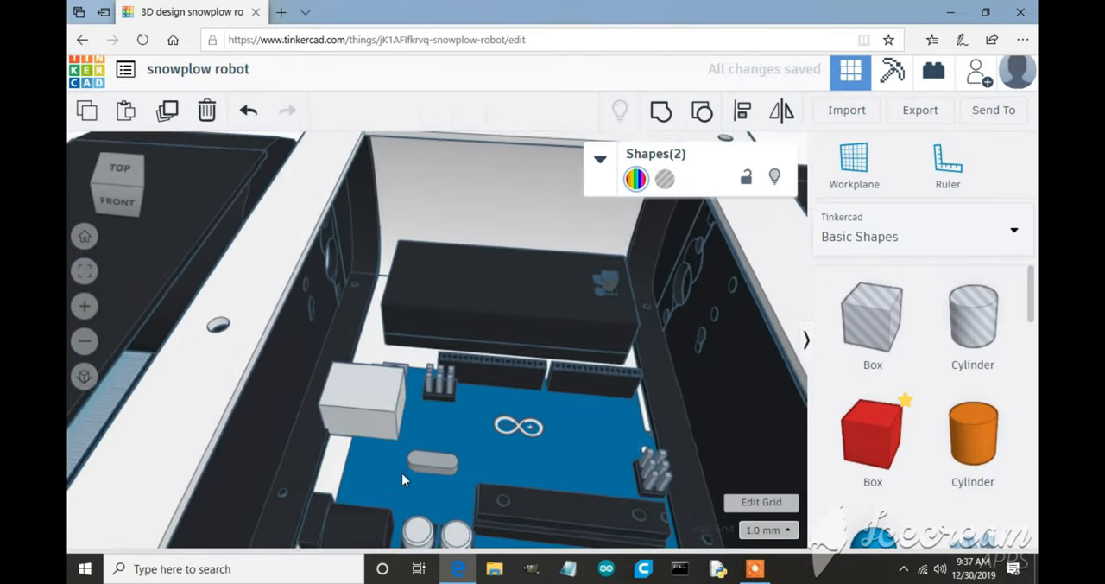
left_click(504, 302)
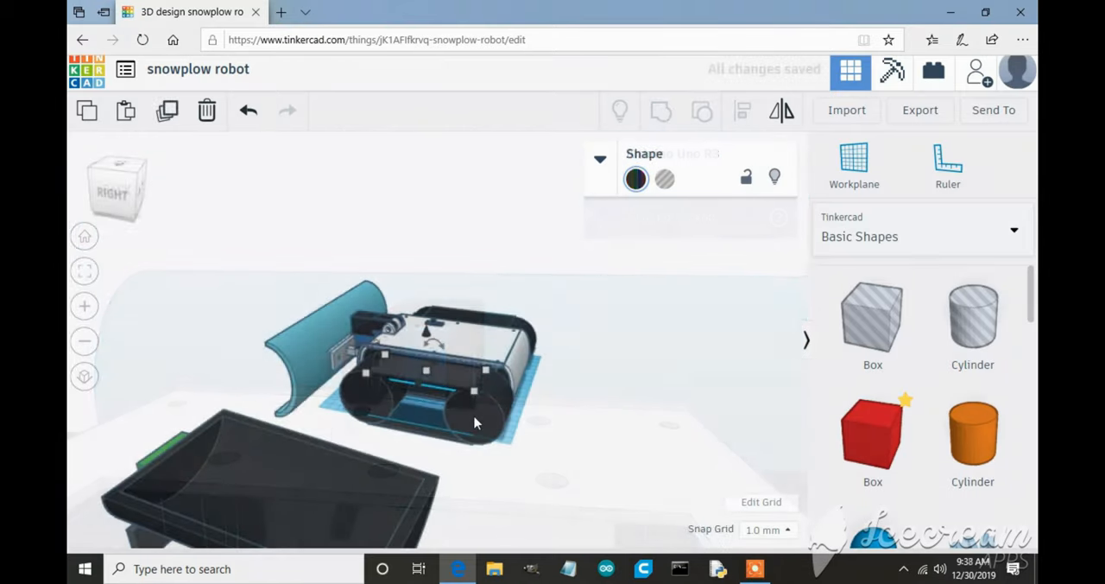
left_click(423, 411)
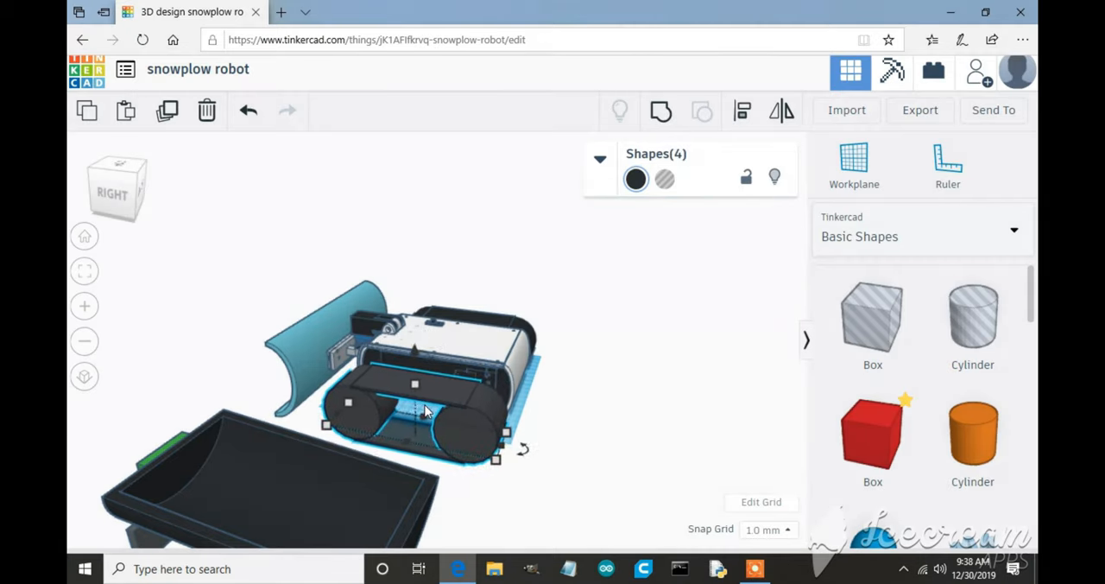
left_click_drag(423, 411, 290, 432)
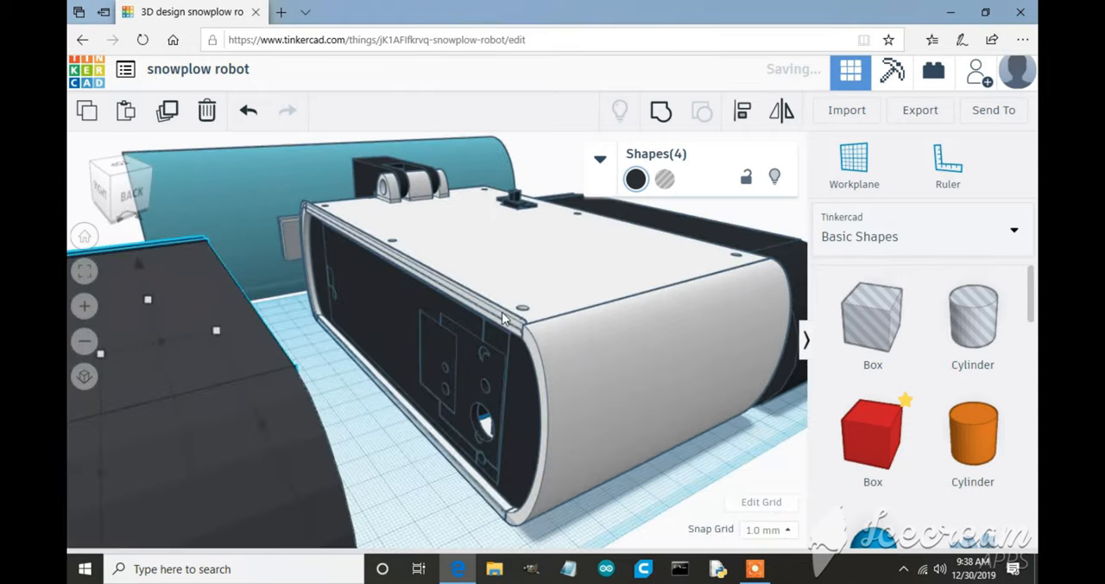
left_click_drag(504, 320, 204, 383)
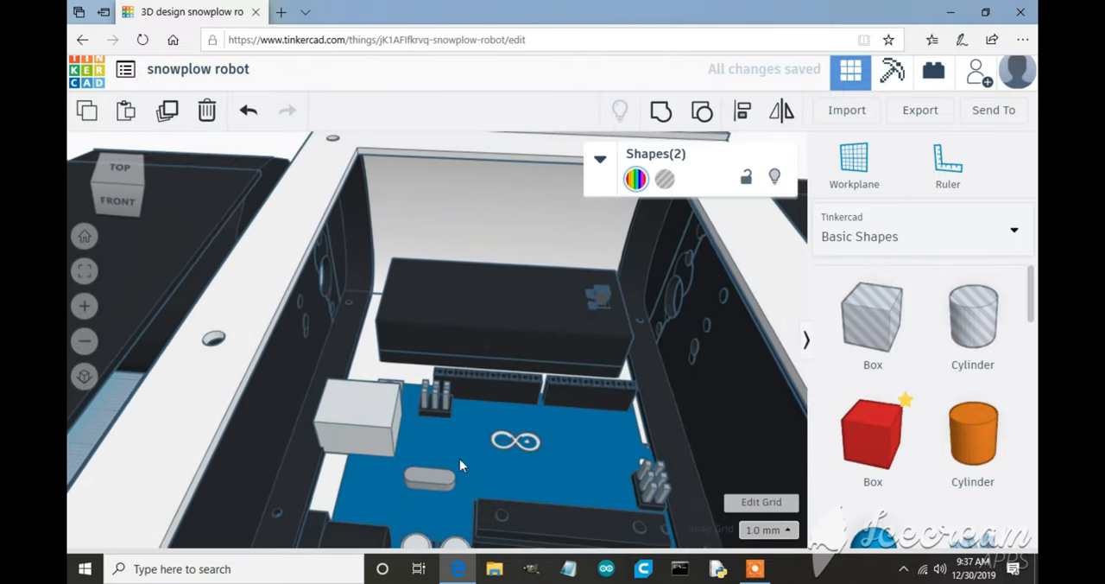
left_click(505, 310)
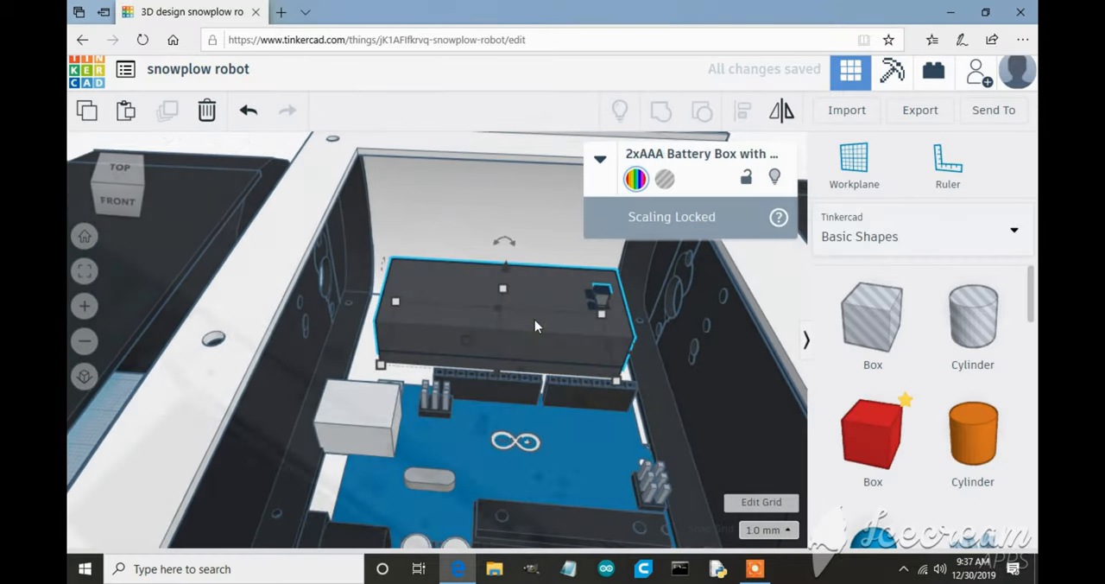